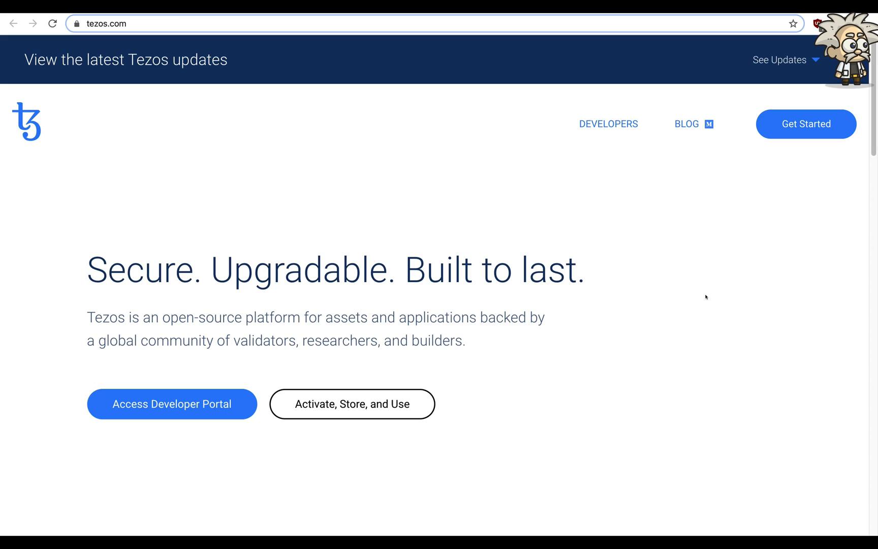
{"action": "mouse_move", "coordinate": [177, 409]}
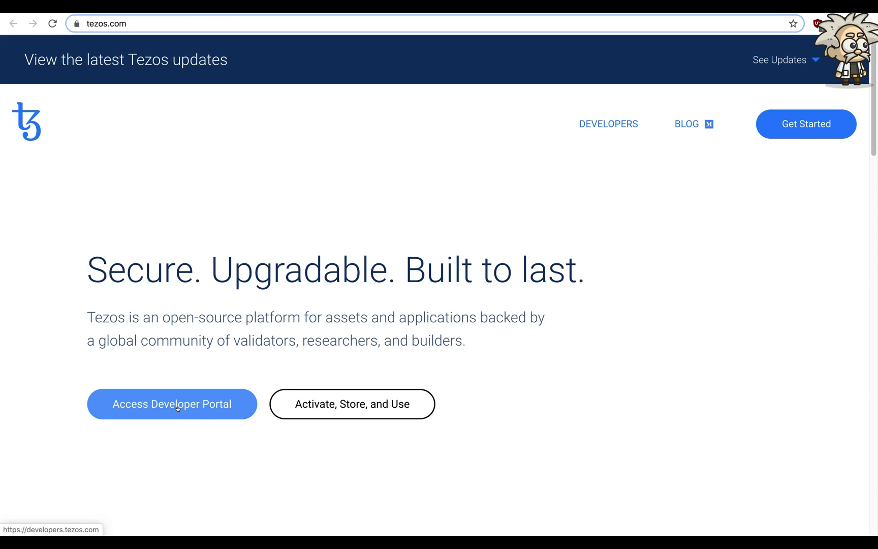
{"action": "mouse_move", "coordinate": [356, 410]}
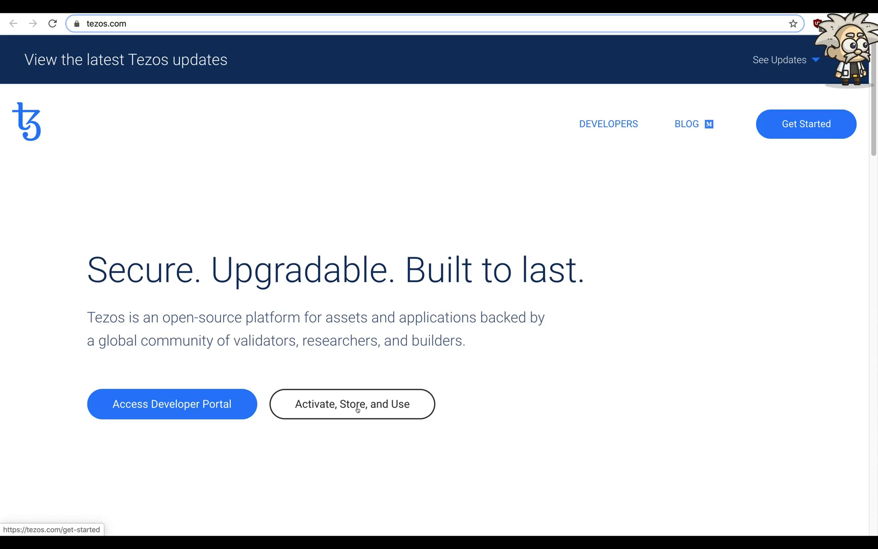
{"action": "scroll", "scroll_direction": "down", "scroll_amount": 3}
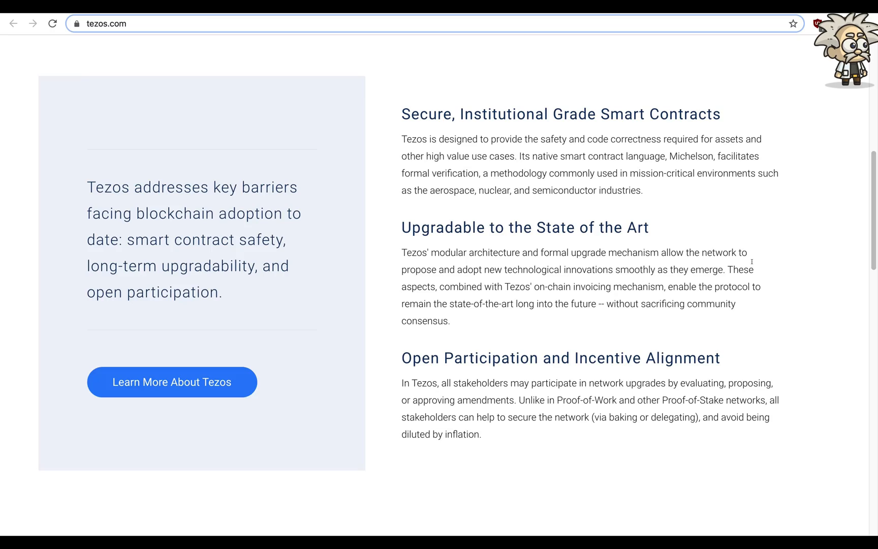
{"action": "scroll", "scroll_direction": "down", "scroll_amount": 3}
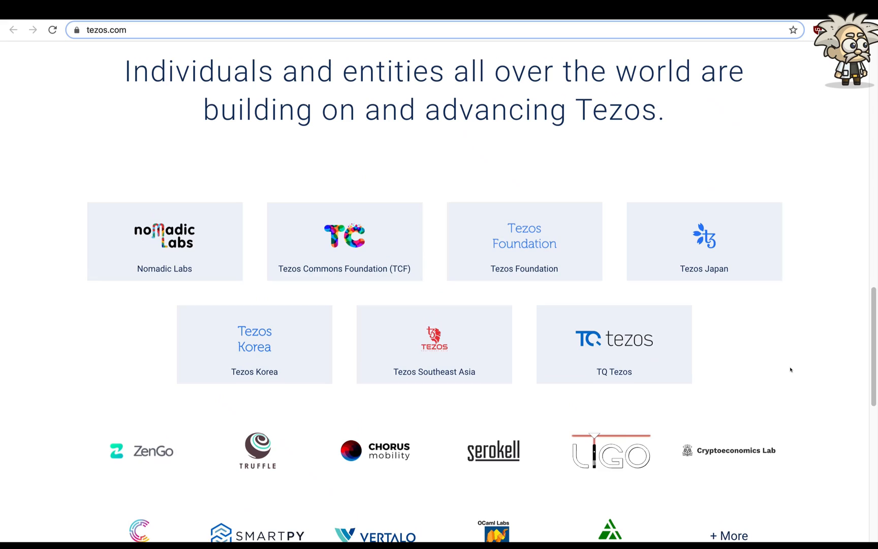
{"action": "scroll", "scroll_direction": "down", "scroll_amount": 3}
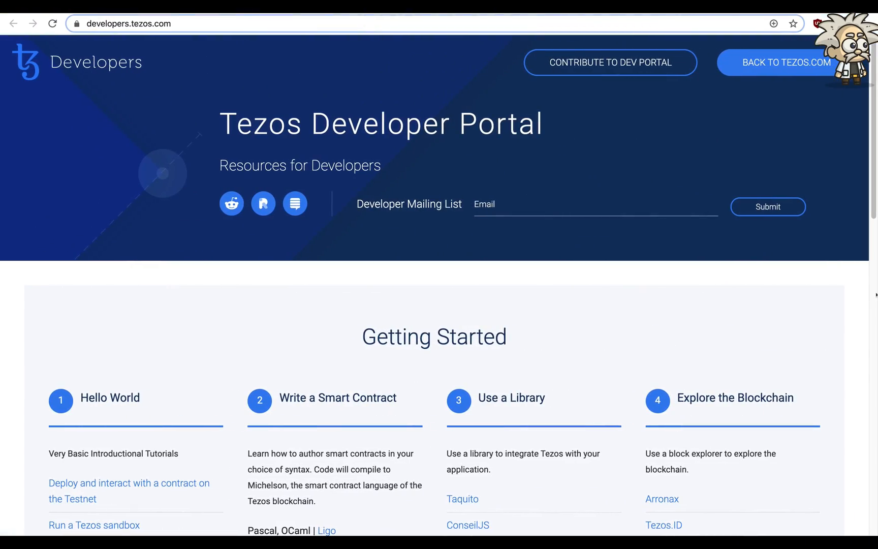
{"action": "scroll", "scroll_direction": "down", "scroll_amount": 3}
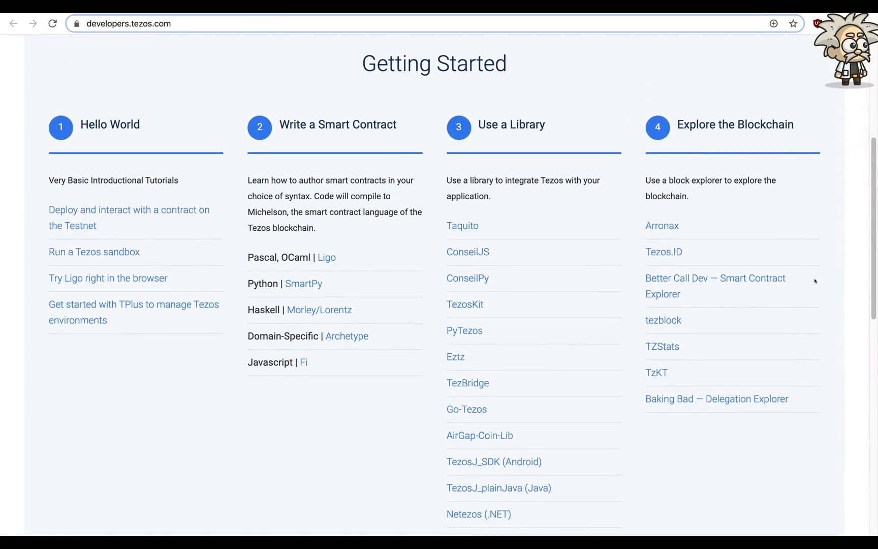
{"action": "mouse_move", "coordinate": [80, 209]}
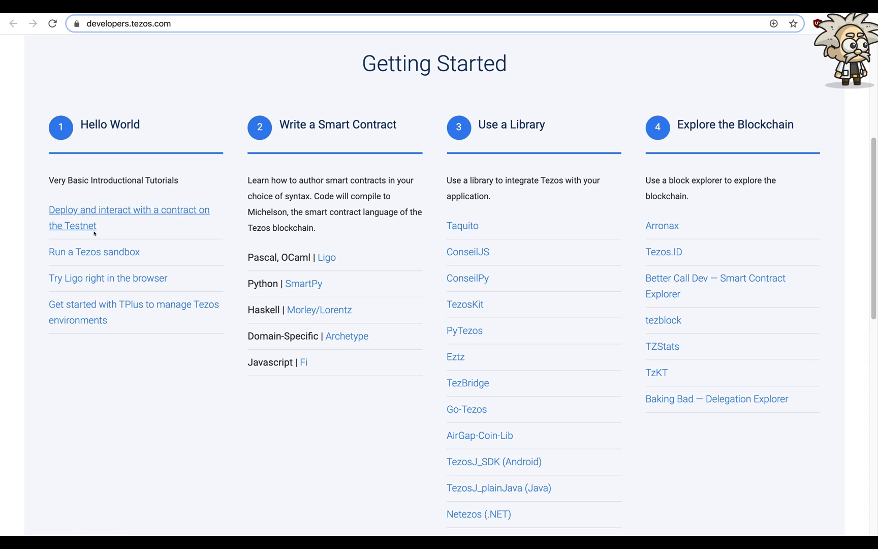
{"action": "mouse_move", "coordinate": [181, 269]}
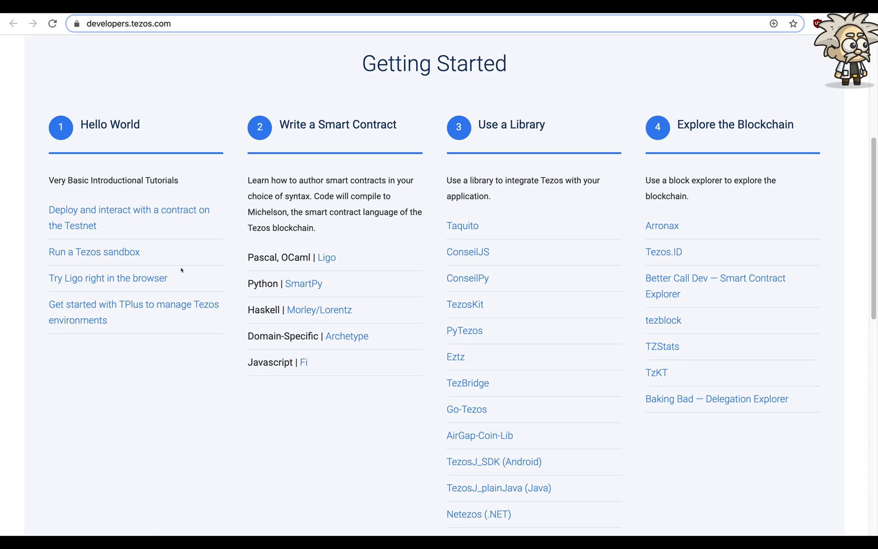
{"action": "mouse_move", "coordinate": [115, 313]}
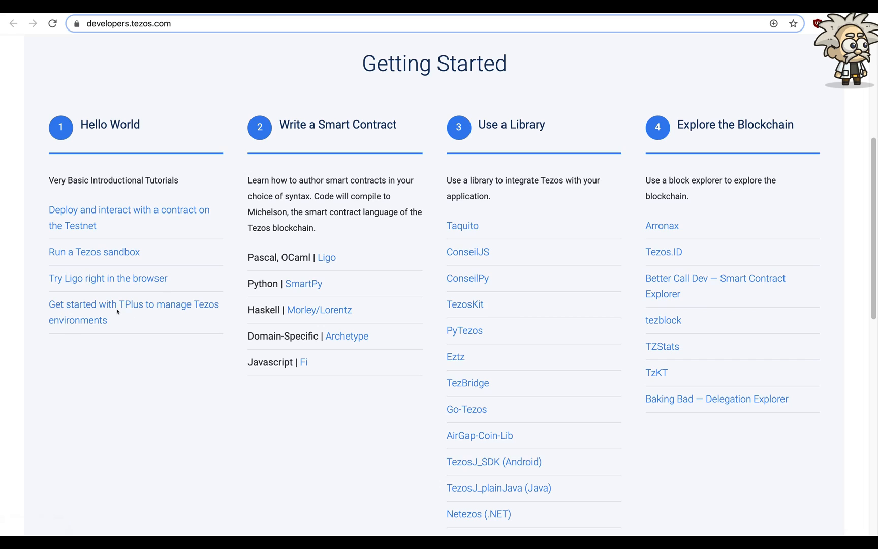
{"action": "mouse_move", "coordinate": [178, 330]}
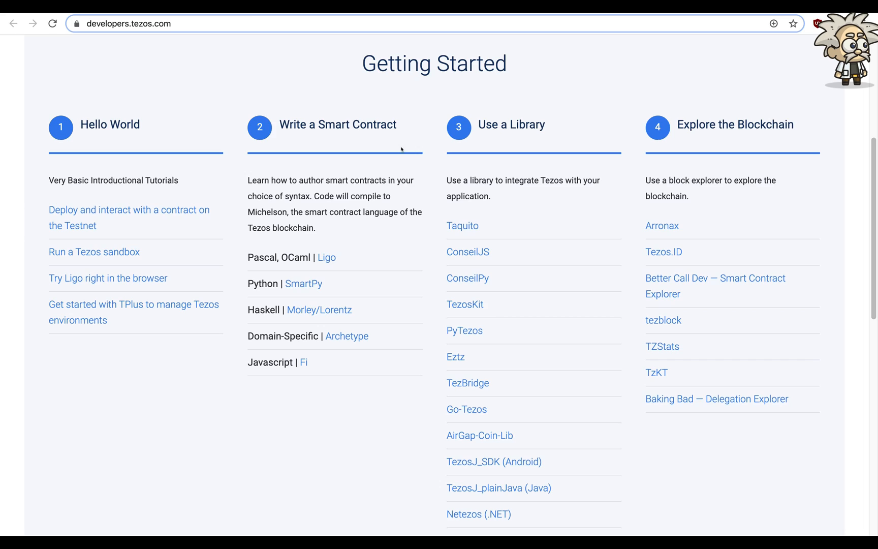
{"action": "mouse_move", "coordinate": [418, 216]}
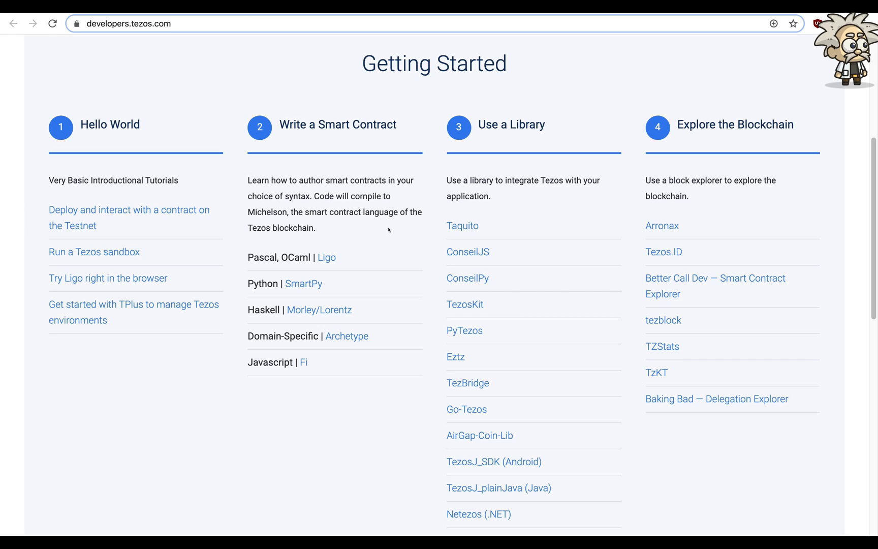
{"action": "mouse_move", "coordinate": [574, 202]}
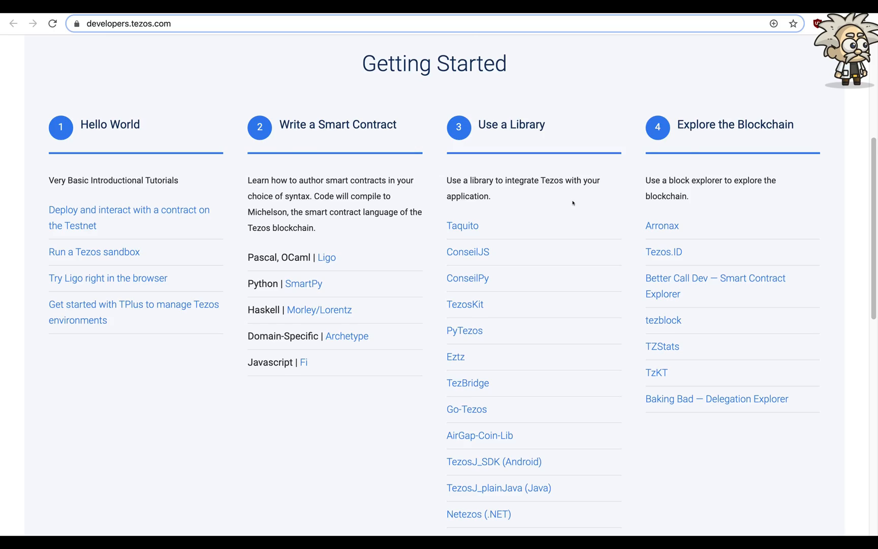
{"action": "scroll", "scroll_direction": "down", "scroll_amount": 3}
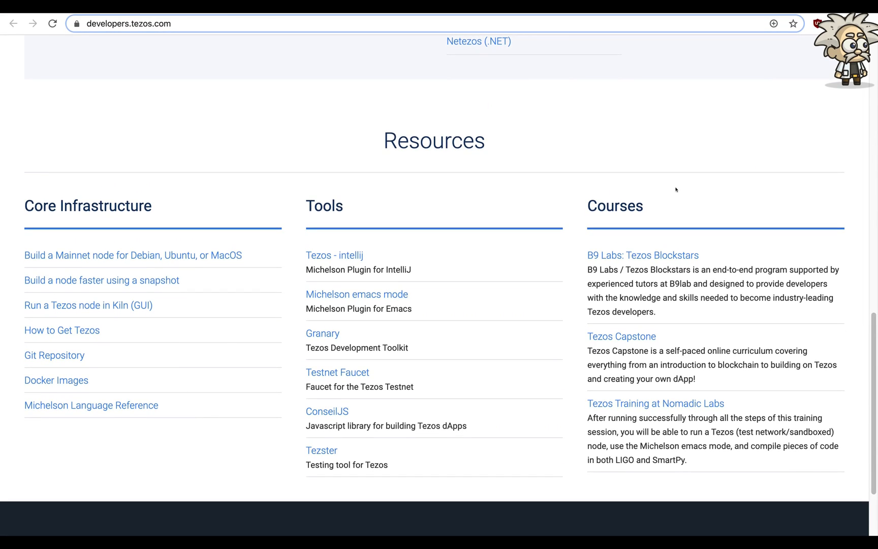
{"action": "scroll", "scroll_direction": "down", "scroll_amount": 3}
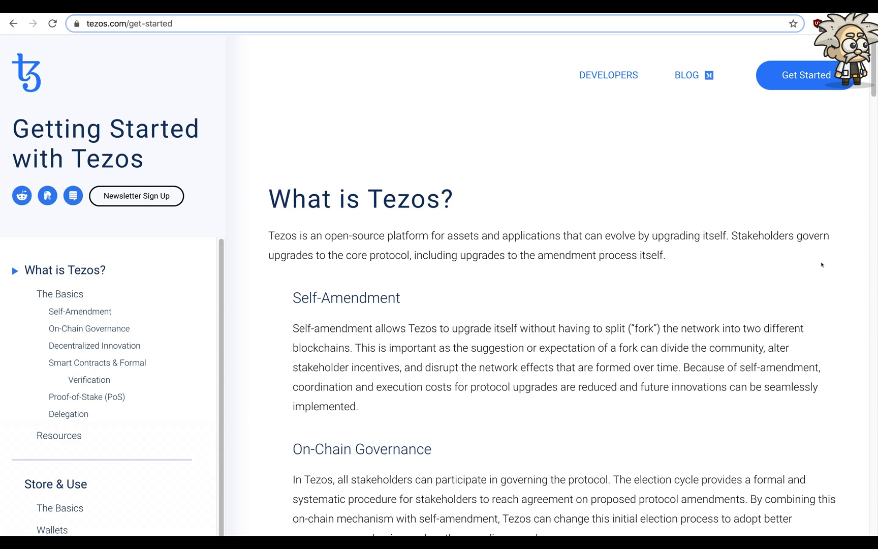
{"action": "scroll", "scroll_direction": "down", "scroll_amount": 3}
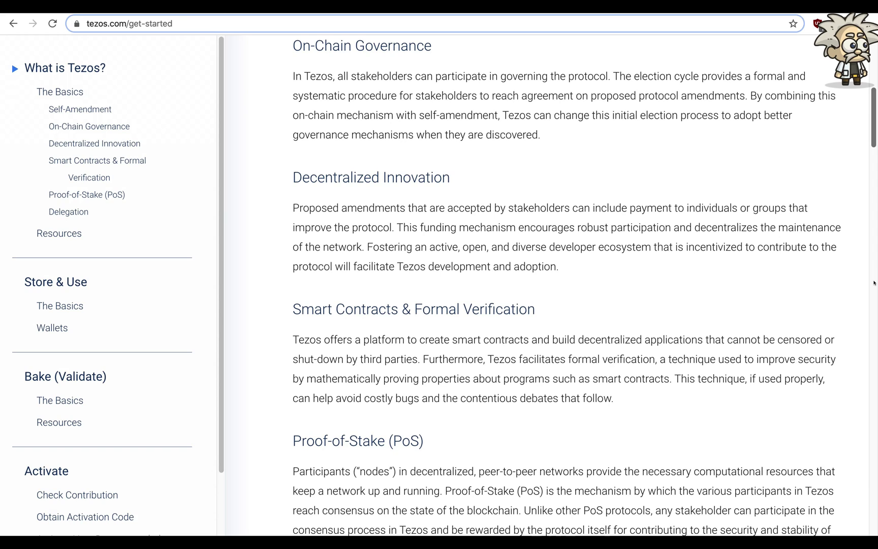
{"action": "scroll", "scroll_direction": "down", "scroll_amount": 3}
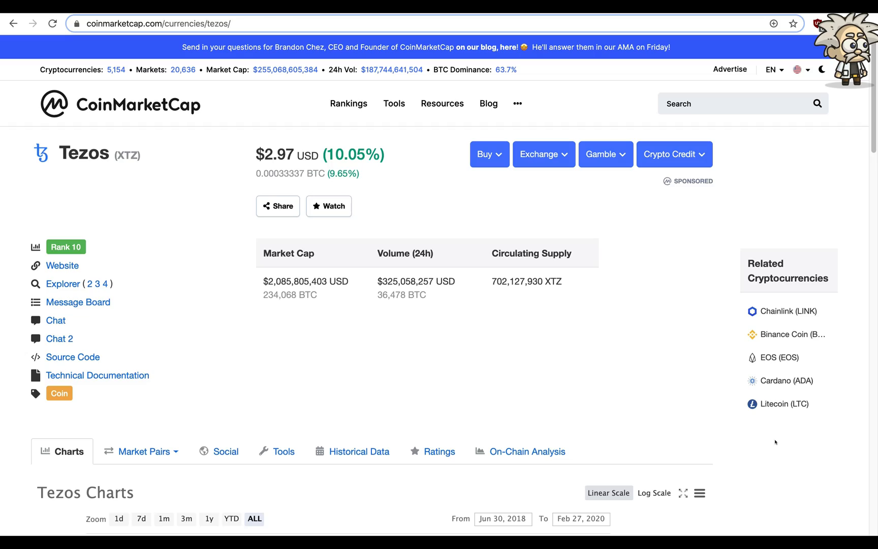
{"action": "scroll", "scroll_direction": "down", "scroll_amount": 3}
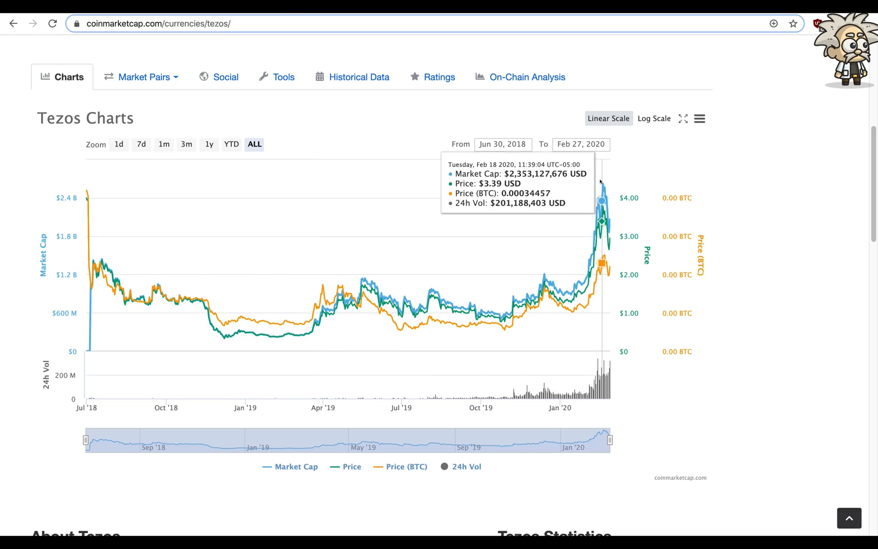
{"action": "mouse_move", "coordinate": [601, 182]}
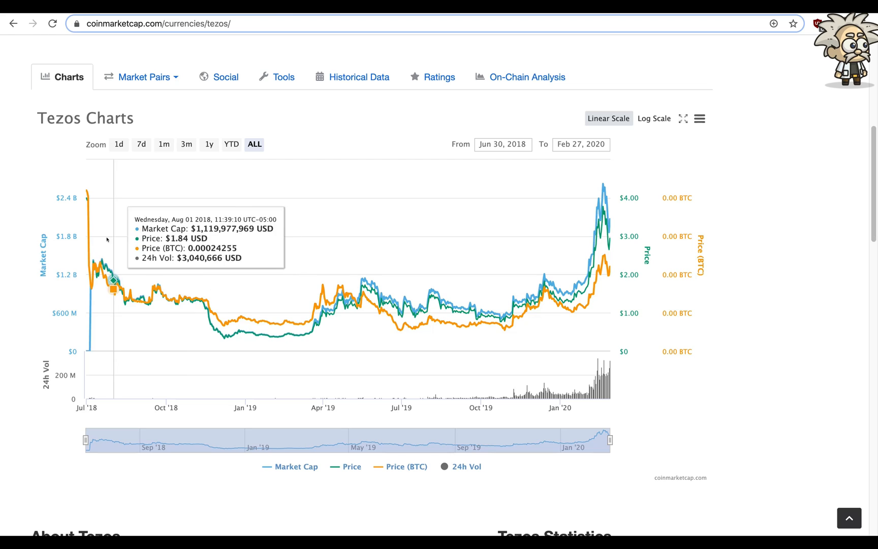
{"action": "mouse_move", "coordinate": [637, 302]}
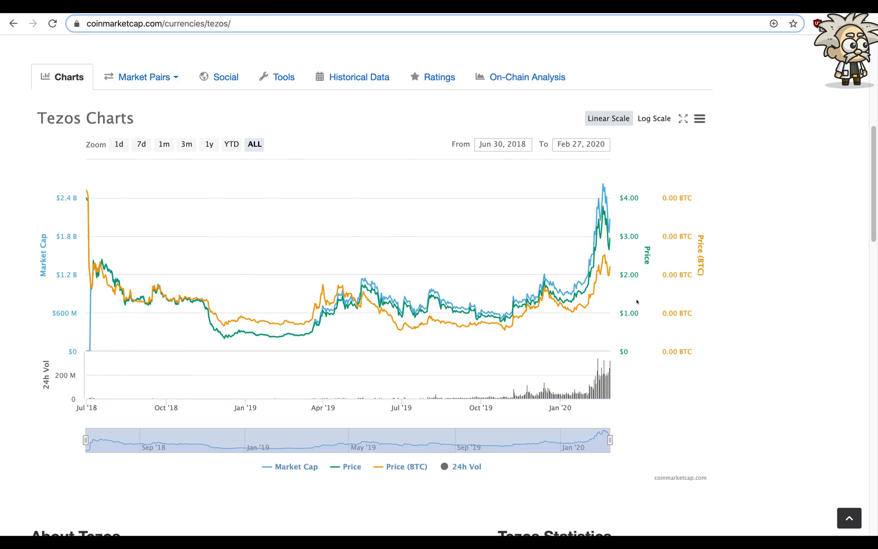